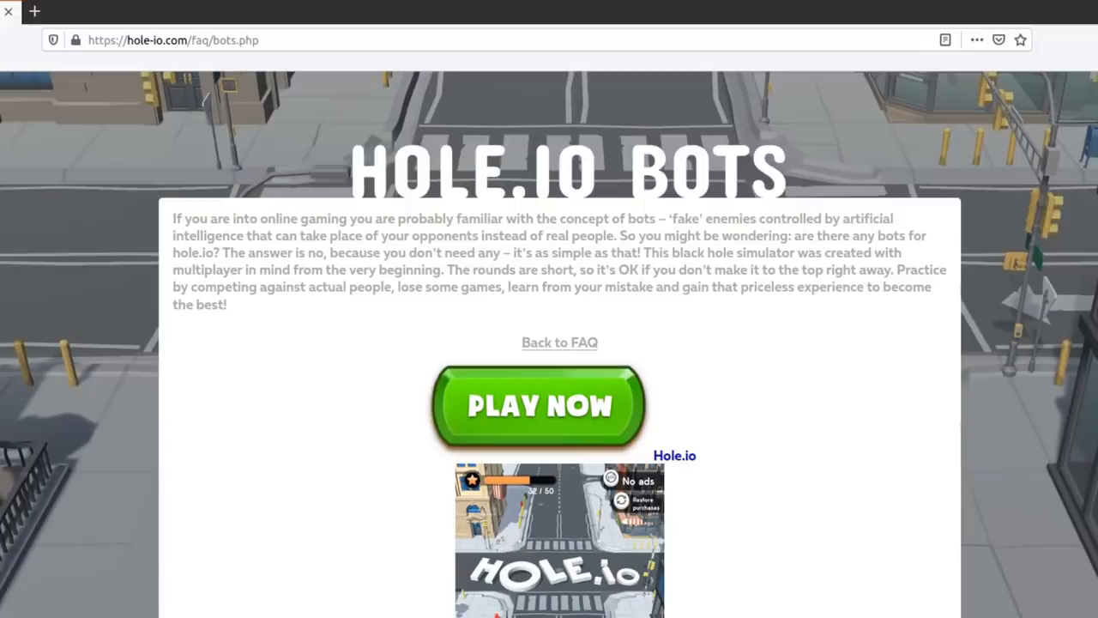
- Play a round of Agar.io as the red cell, then navigate to hole-io.com
{"action": "scroll", "scroll_direction": "down", "scroll_amount": 3}
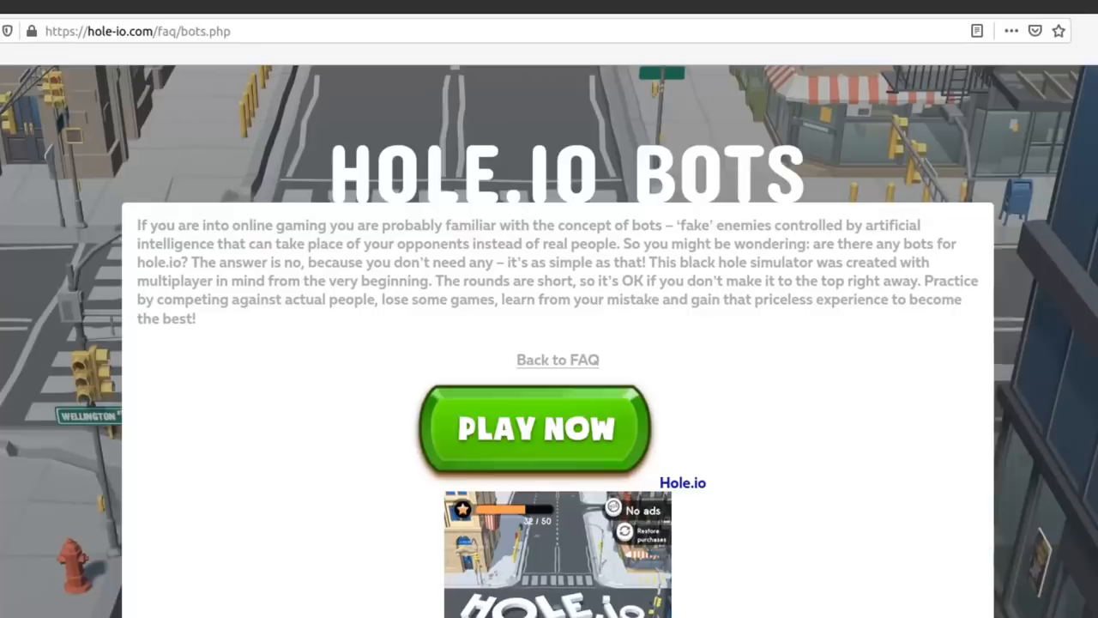
{"action": "scroll", "scroll_direction": "down", "scroll_amount": 3}
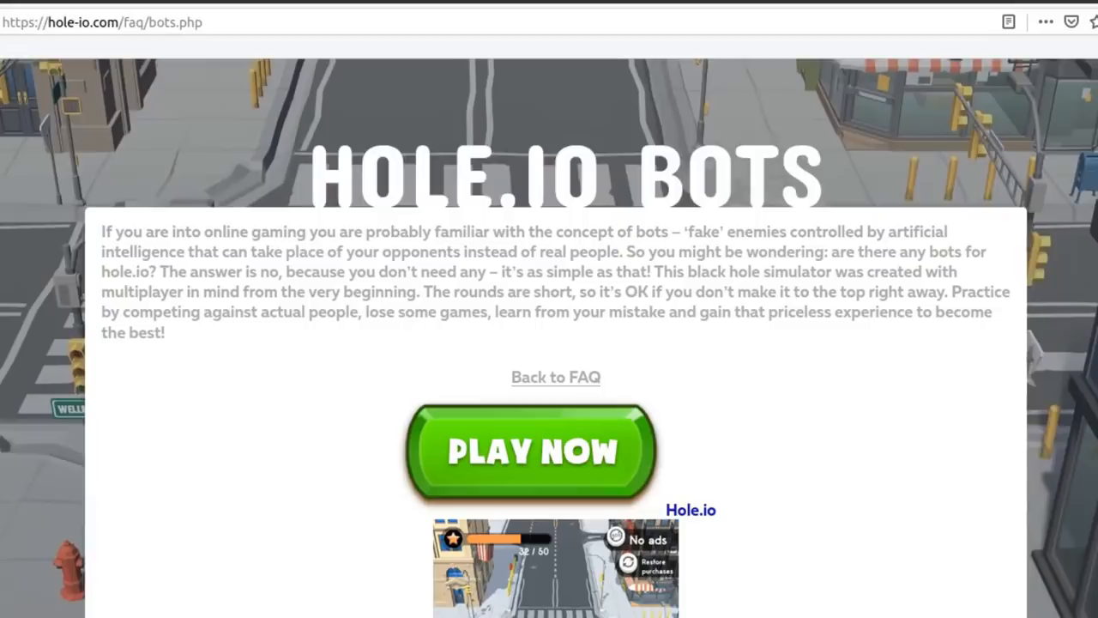
{"action": "scroll", "scroll_direction": "down", "scroll_amount": 3}
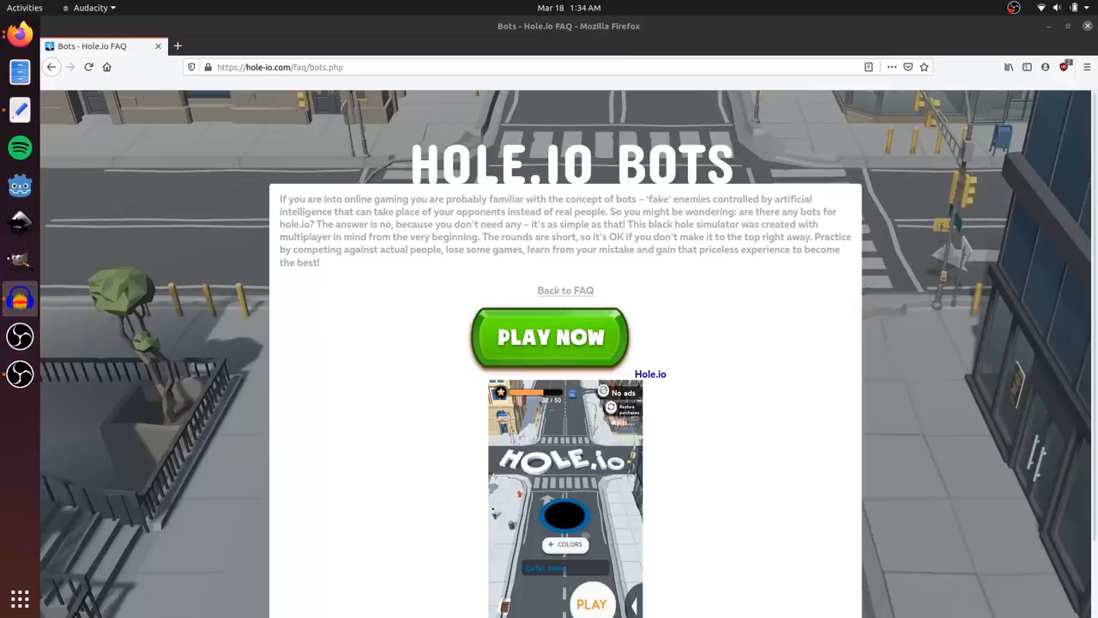
{"action": "left_click", "coordinate": [551, 336]}
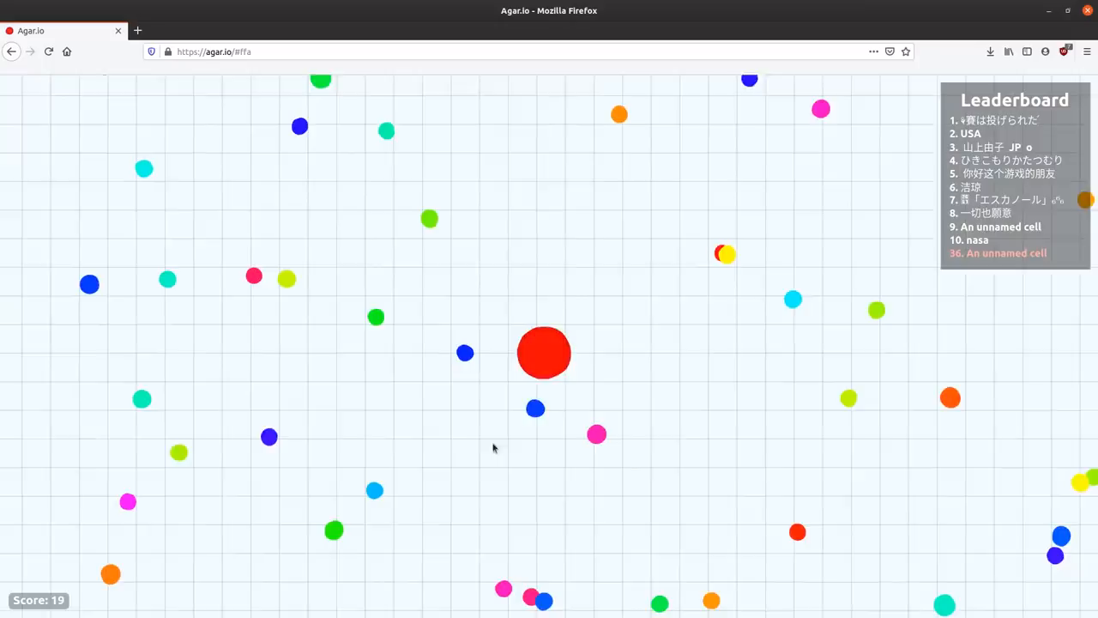
{"action": "type", "text": "hole-io.com"}
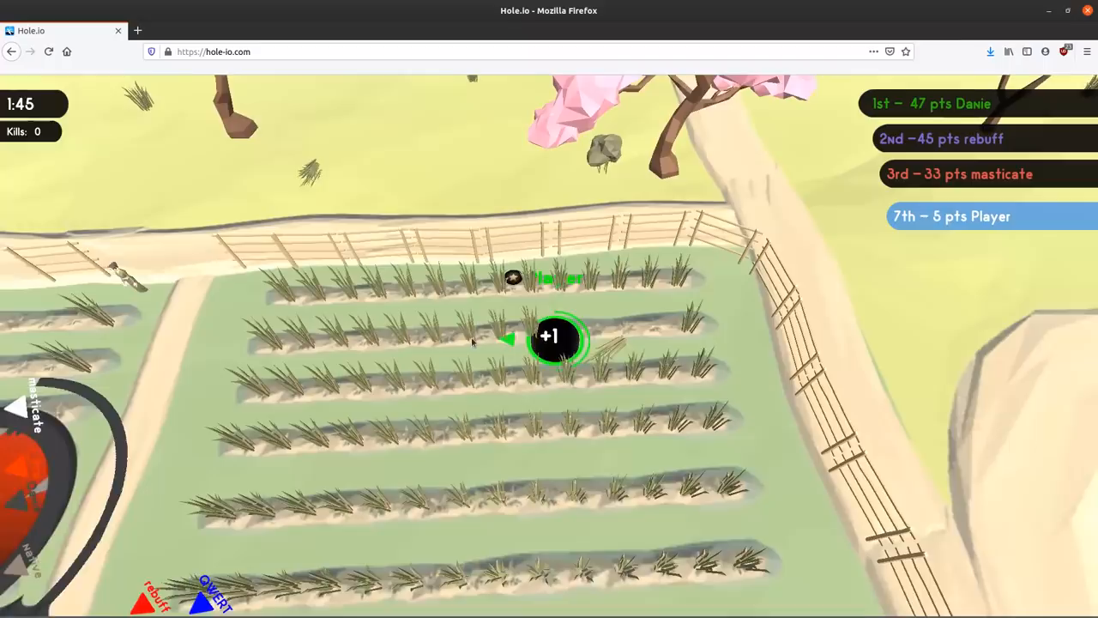
- Steer the hole through the field swallowing crops during the timed Hole.io round
{"action": "type", "text": "m"}
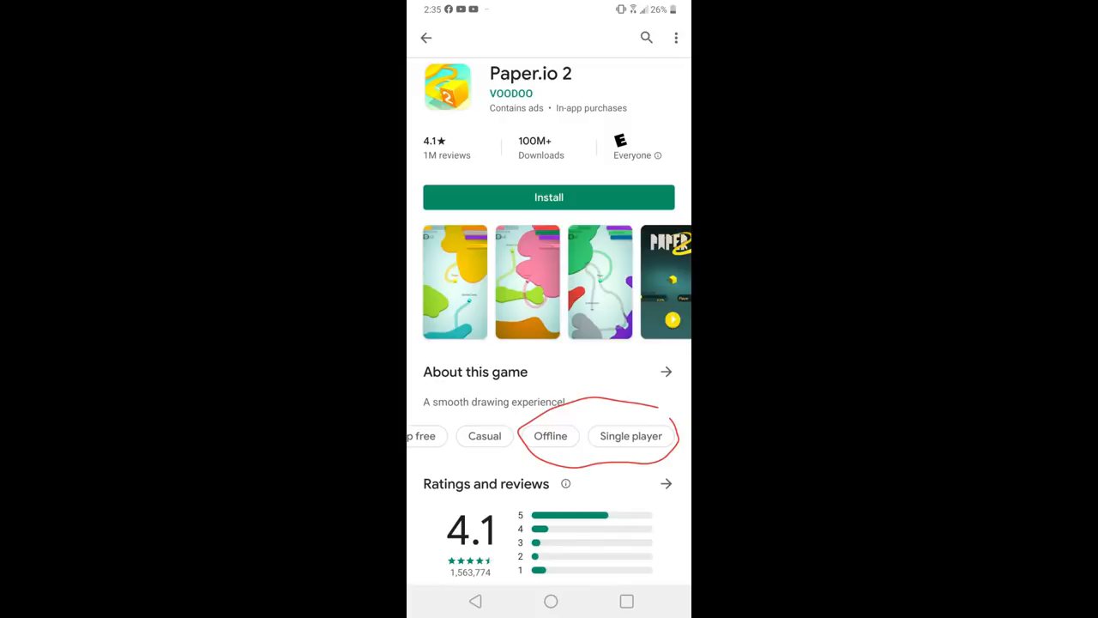
- Scroll the Paper.io 2 listing to its Offline and Single player tag chips
{"action": "scroll", "scroll_direction": "down", "scroll_amount": 3}
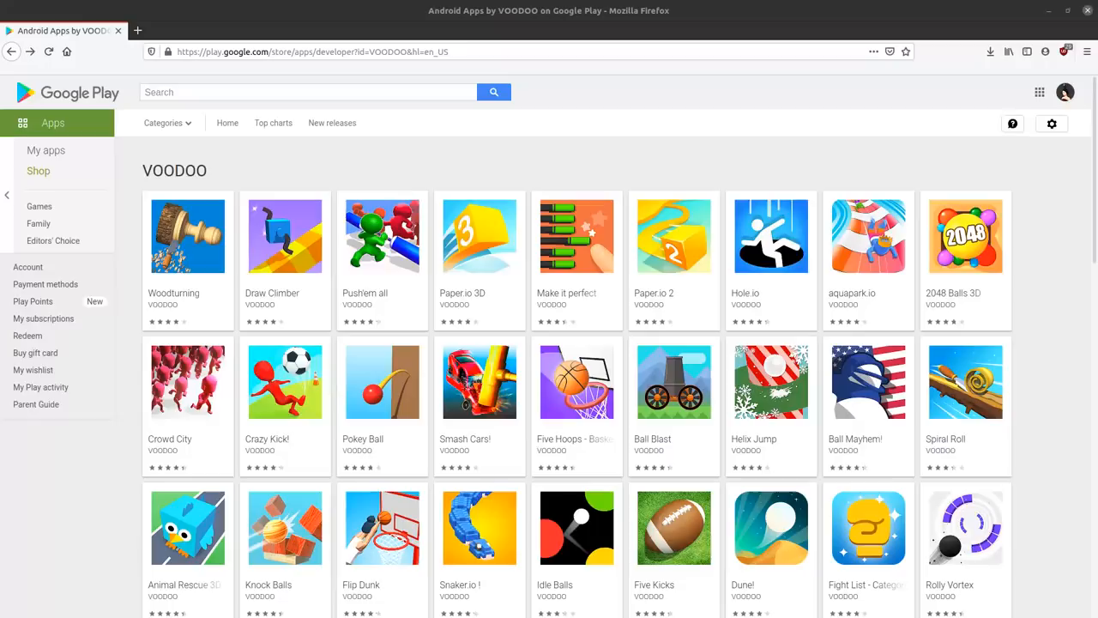
- Scroll through VOODOO's app grid showing Paper.io 2, Hole.io and aquapark.io
{"action": "scroll", "scroll_direction": "down", "scroll_amount": 3}
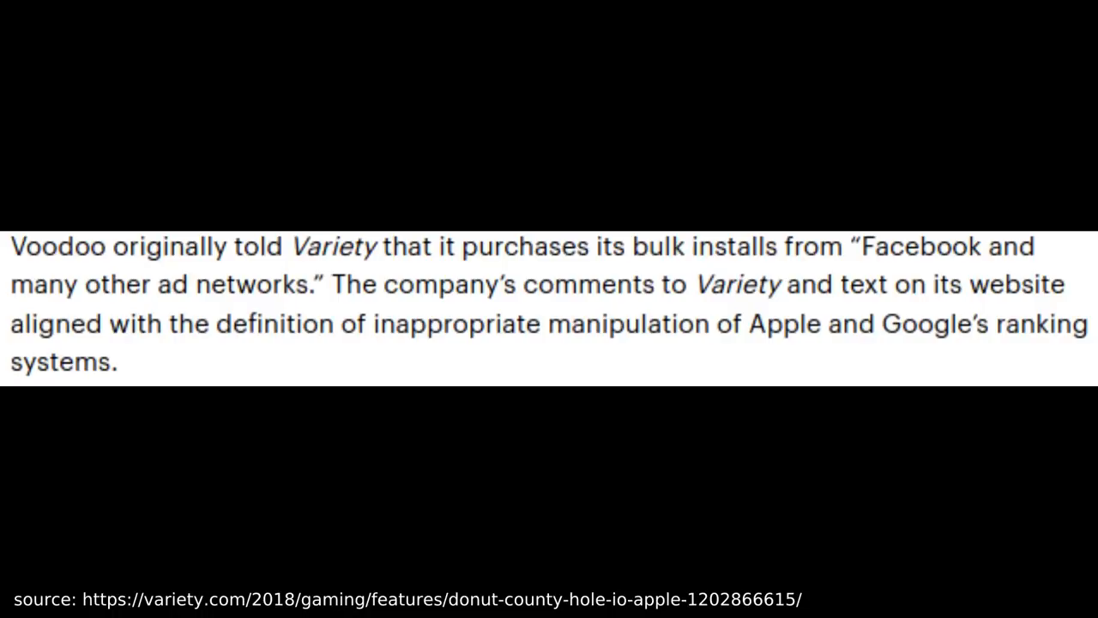
- Scroll the Variety article to the App Store and Google Play rules against fake installs
{"action": "scroll", "scroll_direction": "down", "scroll_amount": 3}
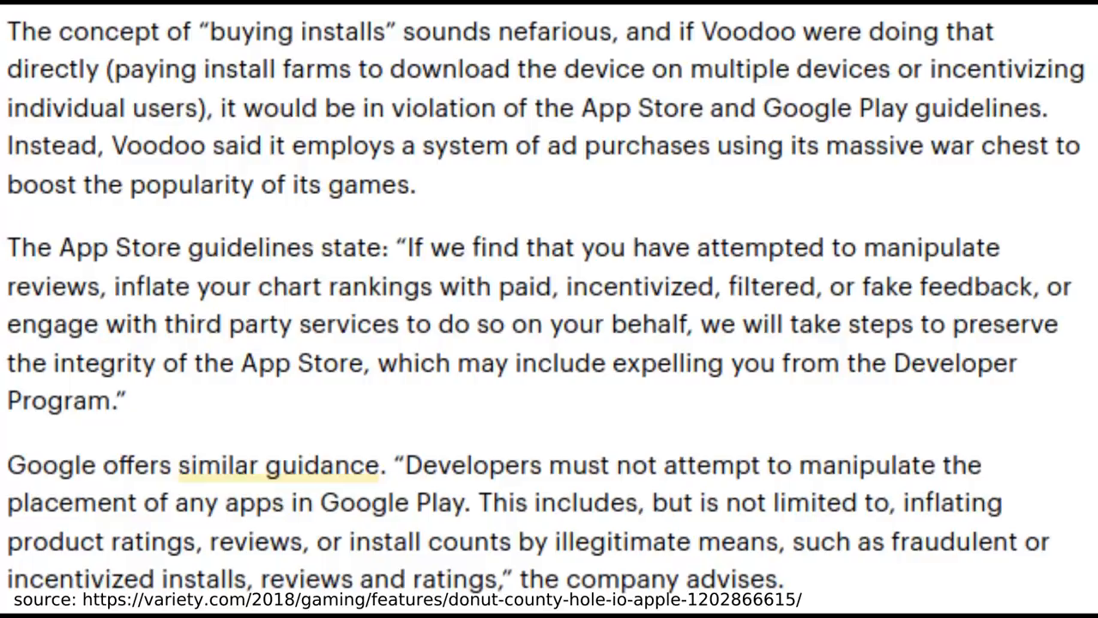